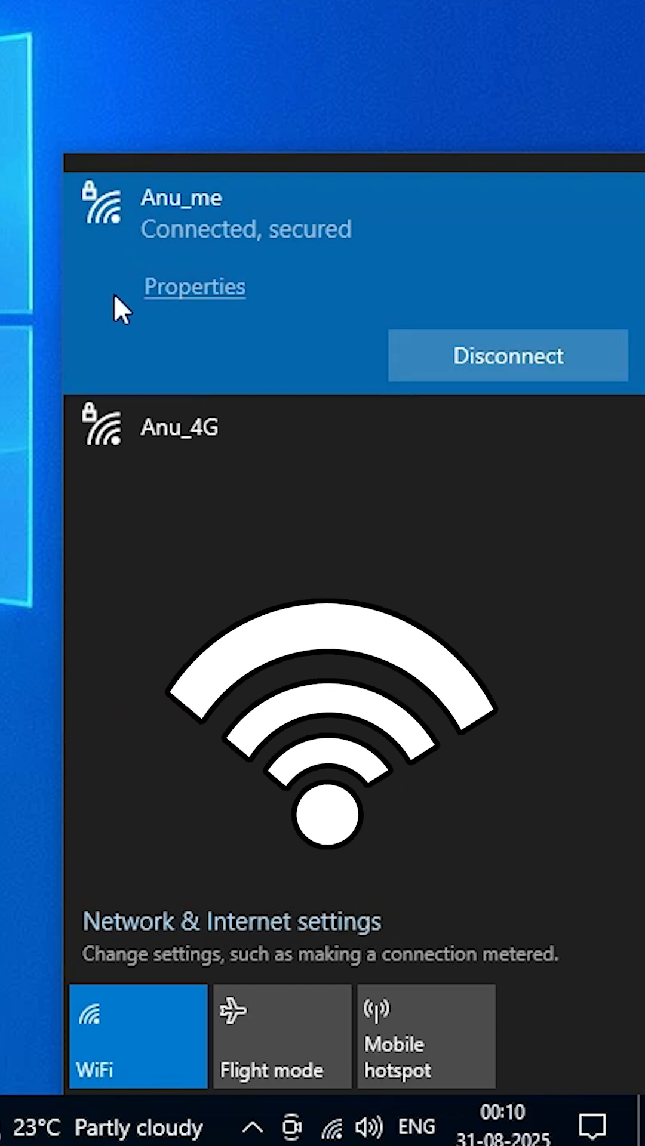
mouse_move(142, 157)
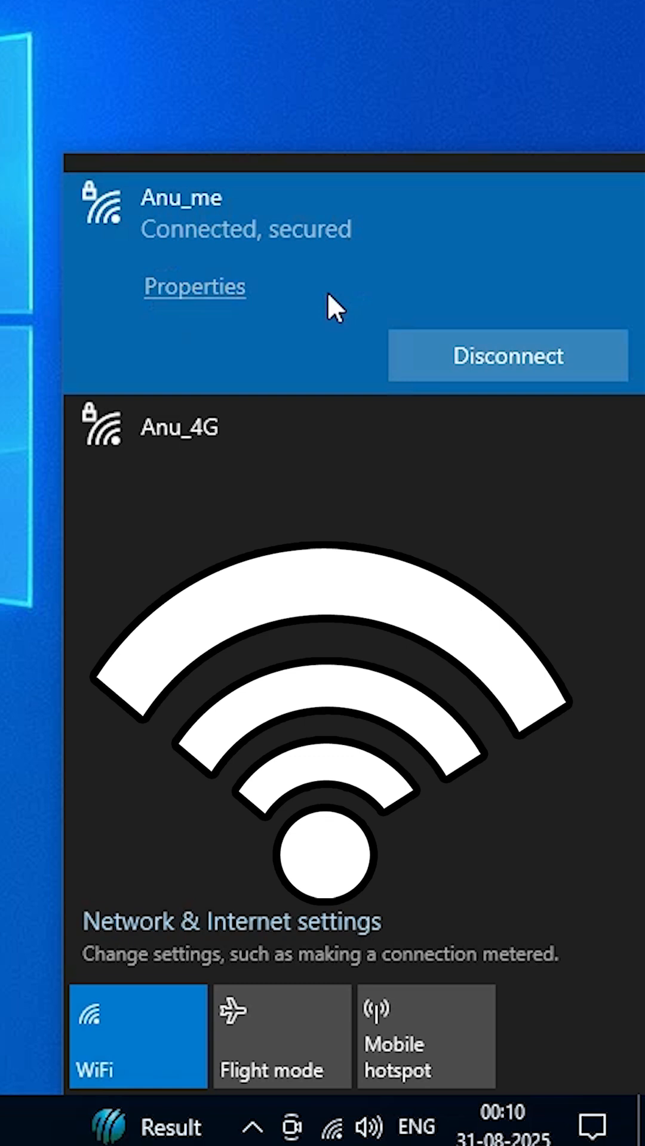
mouse_move(310, 355)
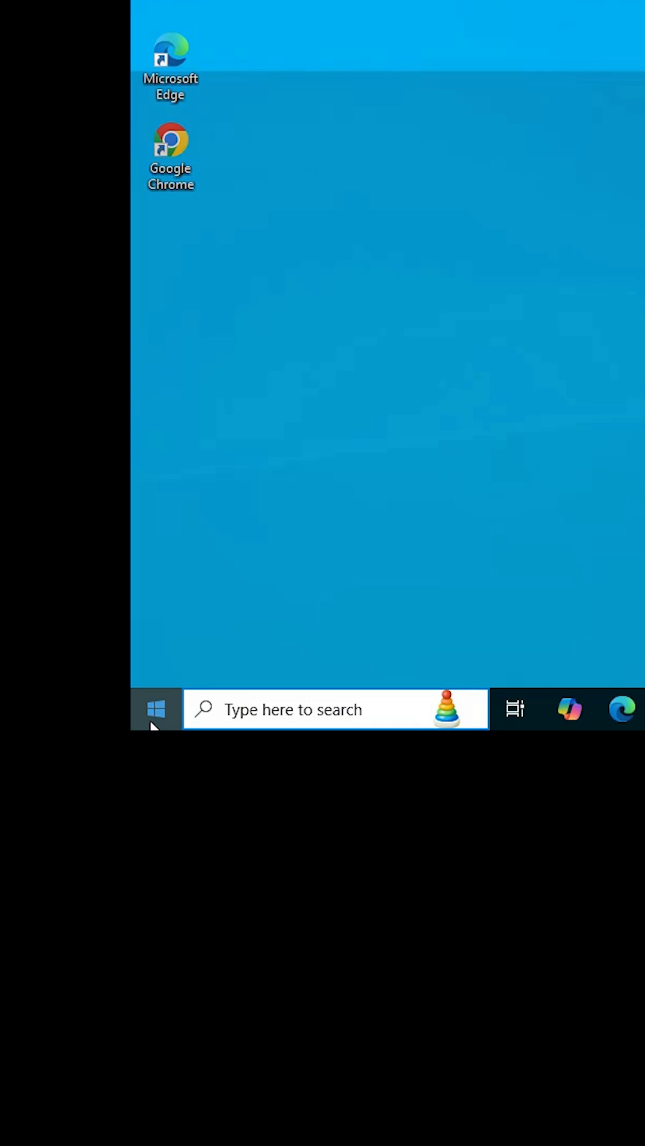
- Reach Network and Sharing Centre via Control Panel search, viewing all items as icons
type("con")
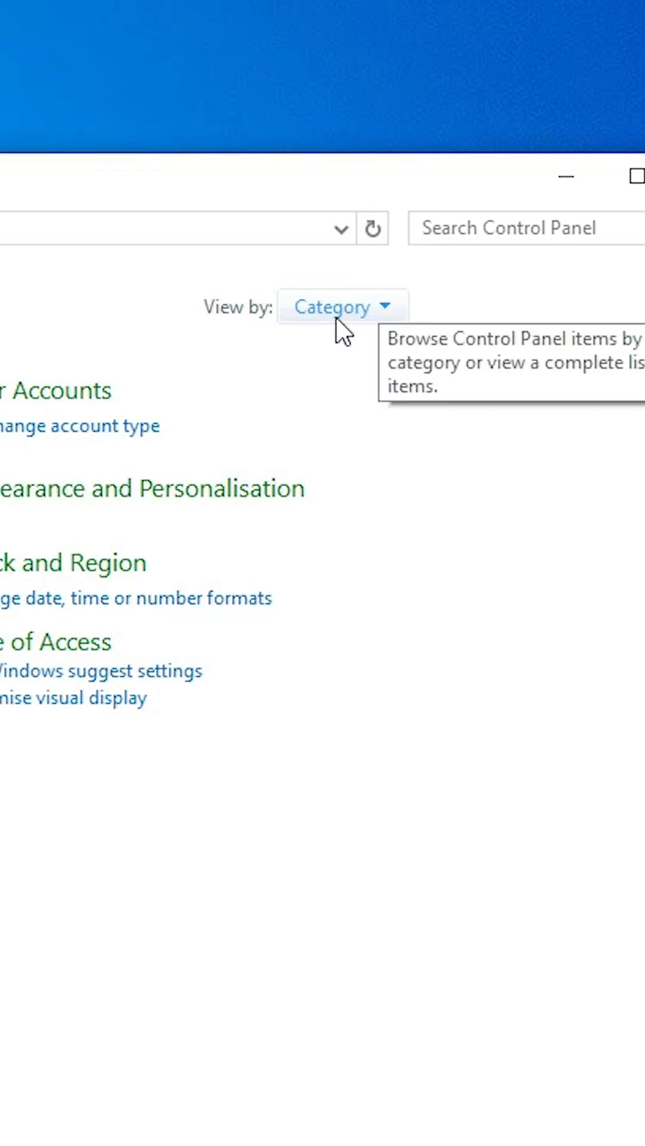
left_click(340, 307)
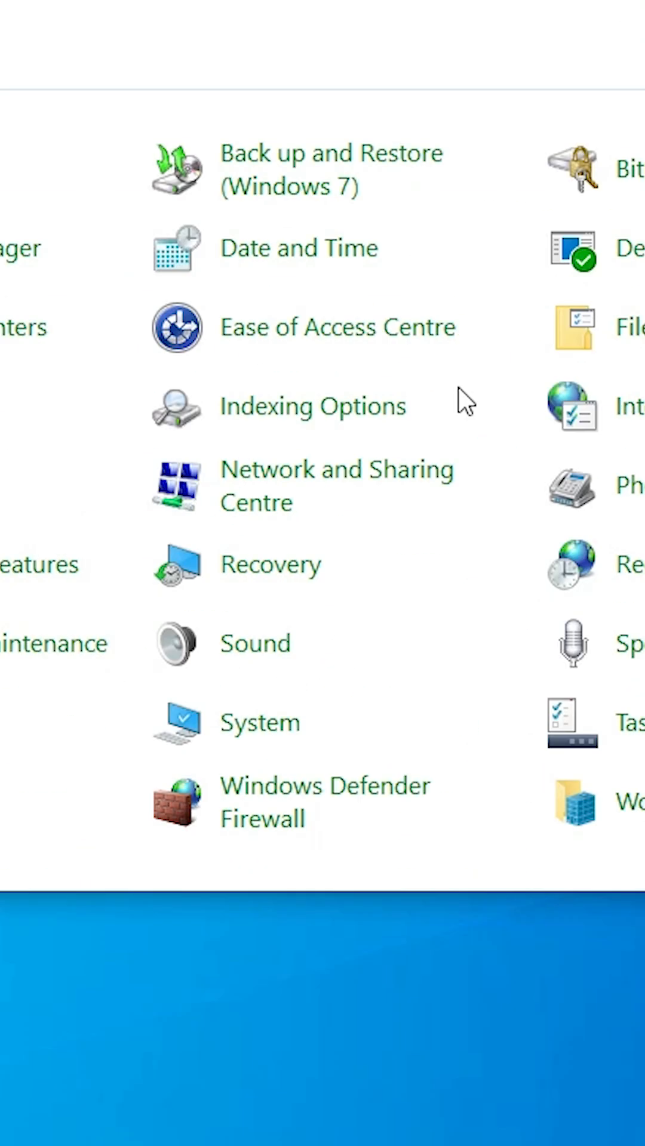
mouse_move(336, 485)
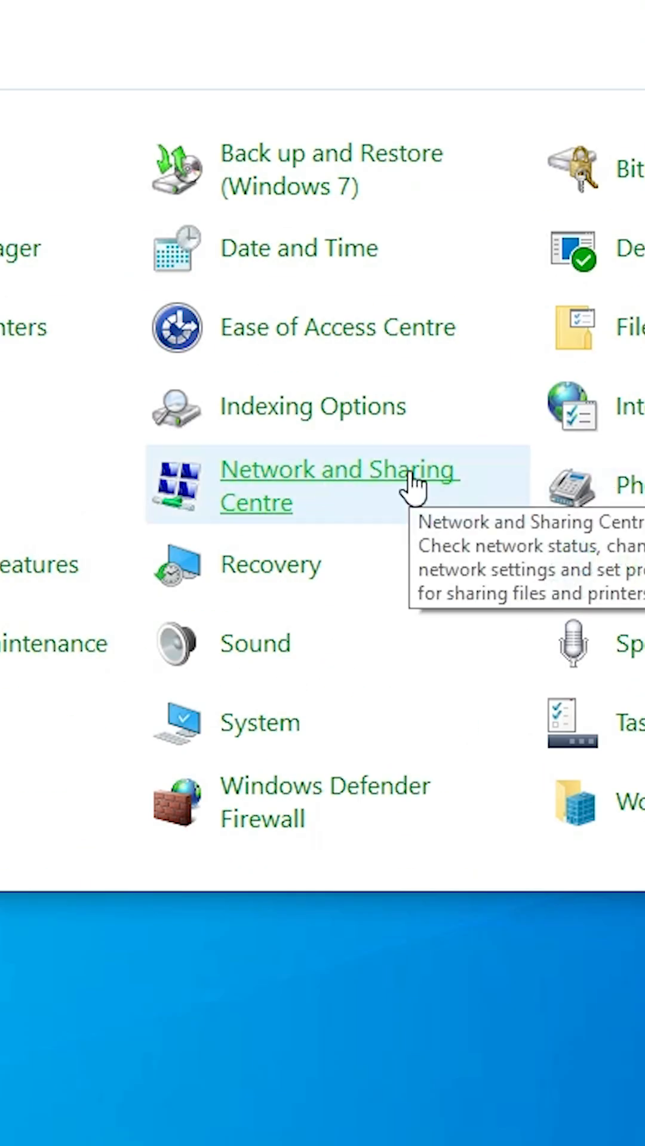
left_click(336, 486)
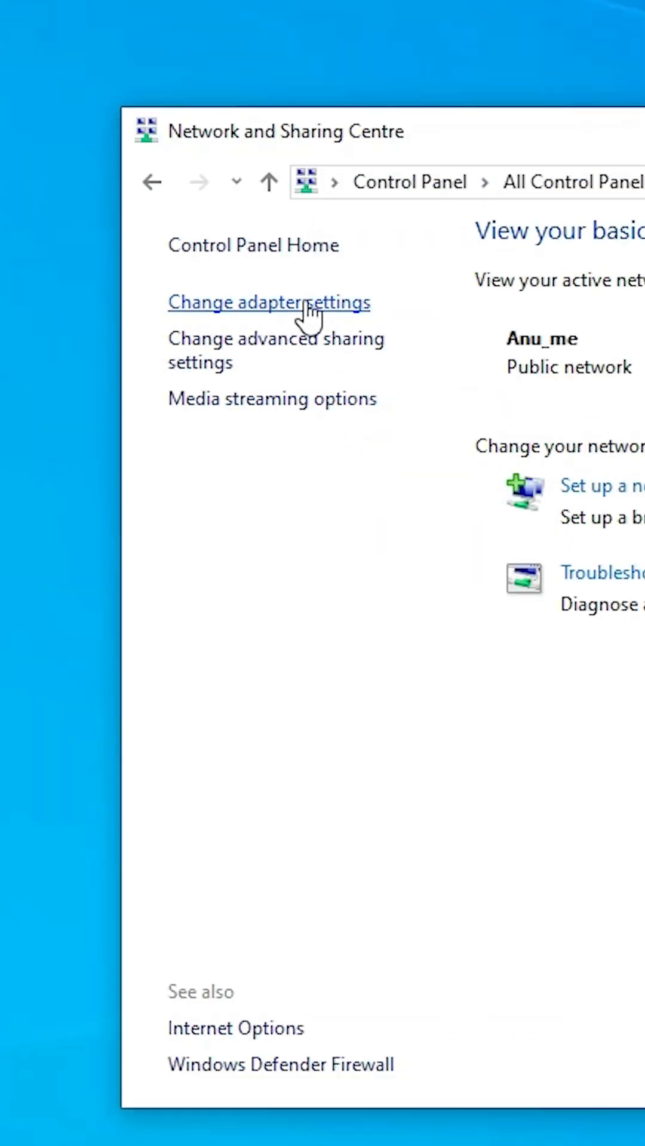
- Bring up the WiFi adapter's Properties dialog from Change adapter settings
left_click(269, 302)
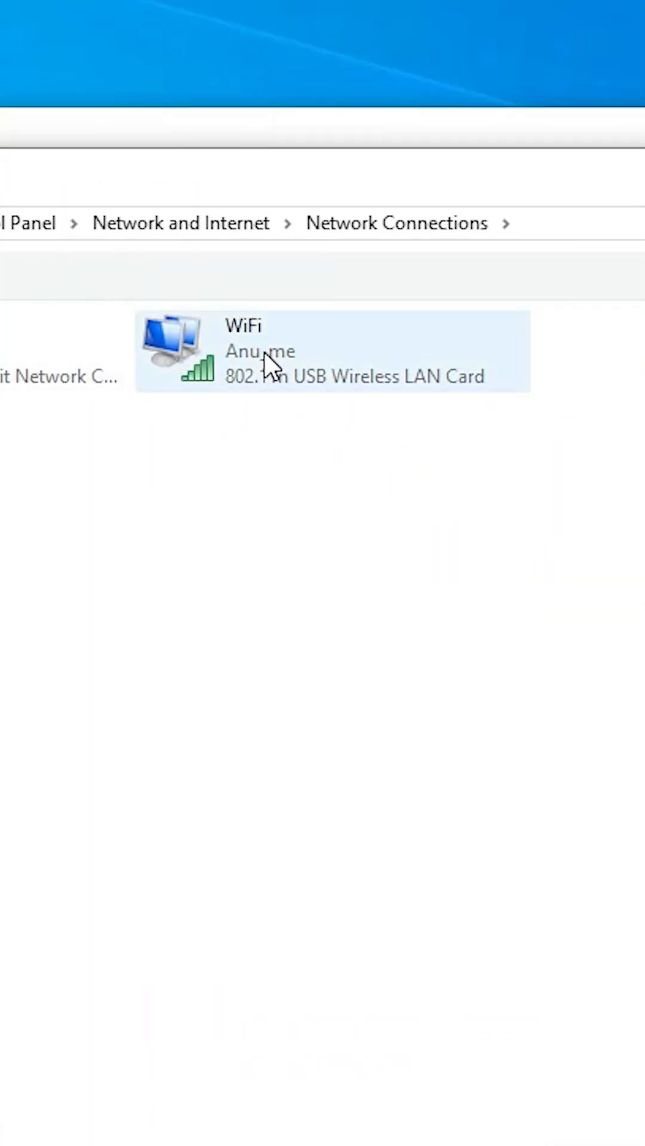
right_click(259, 351)
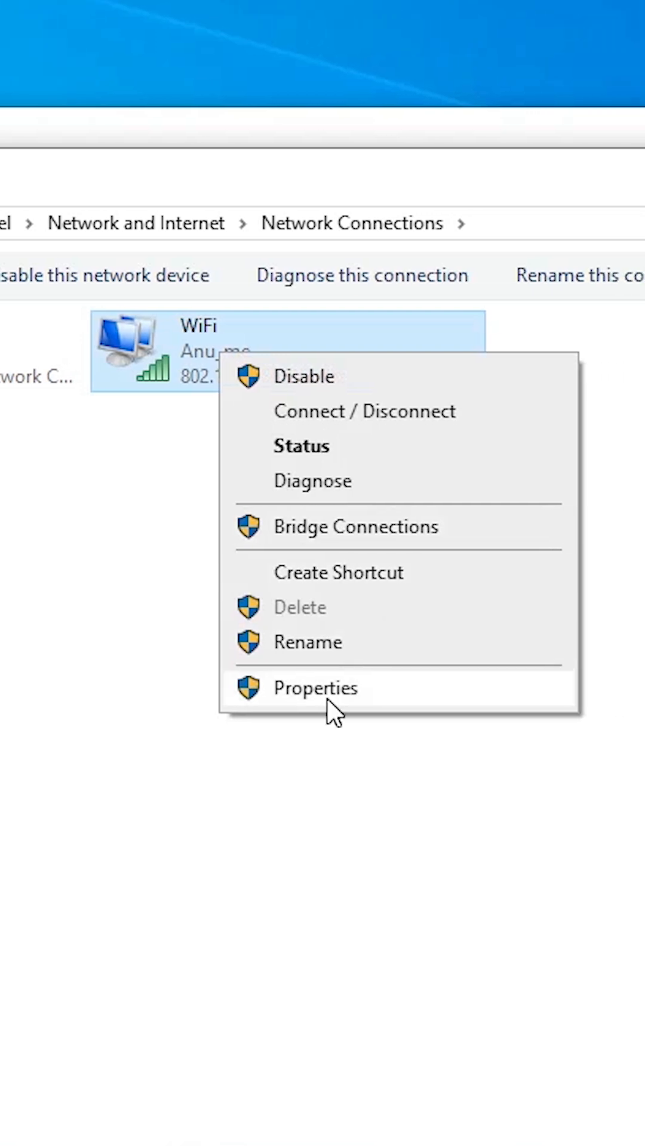
left_click(316, 688)
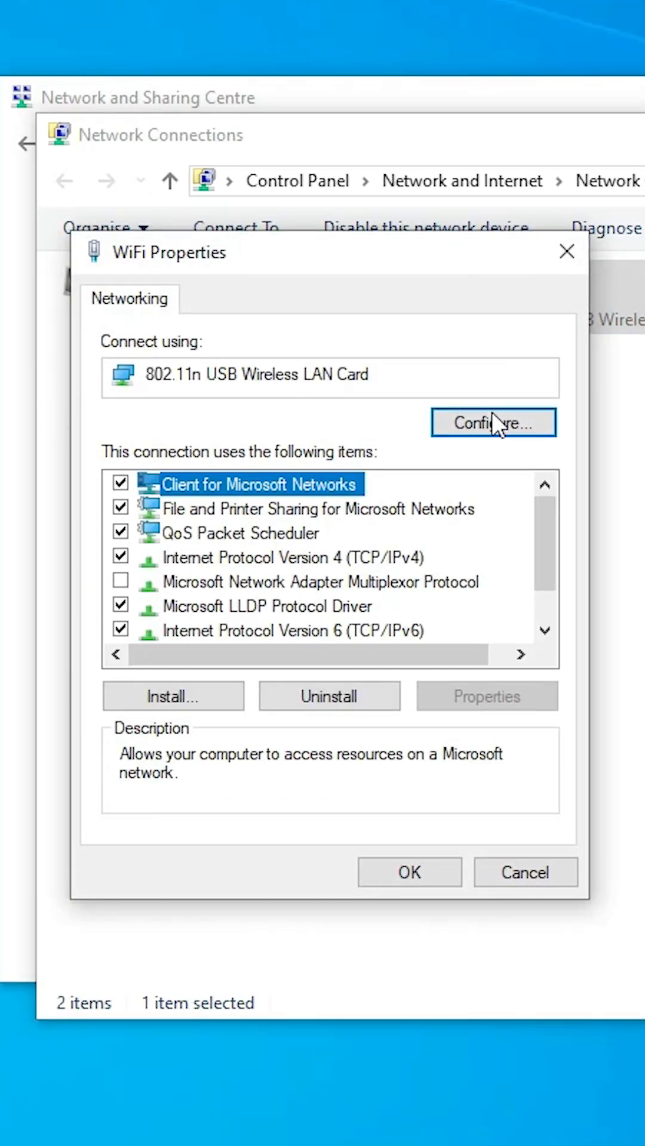
- Under Configure > Power Management, stop Windows turning off the wireless card to save power and confirm
left_click(493, 423)
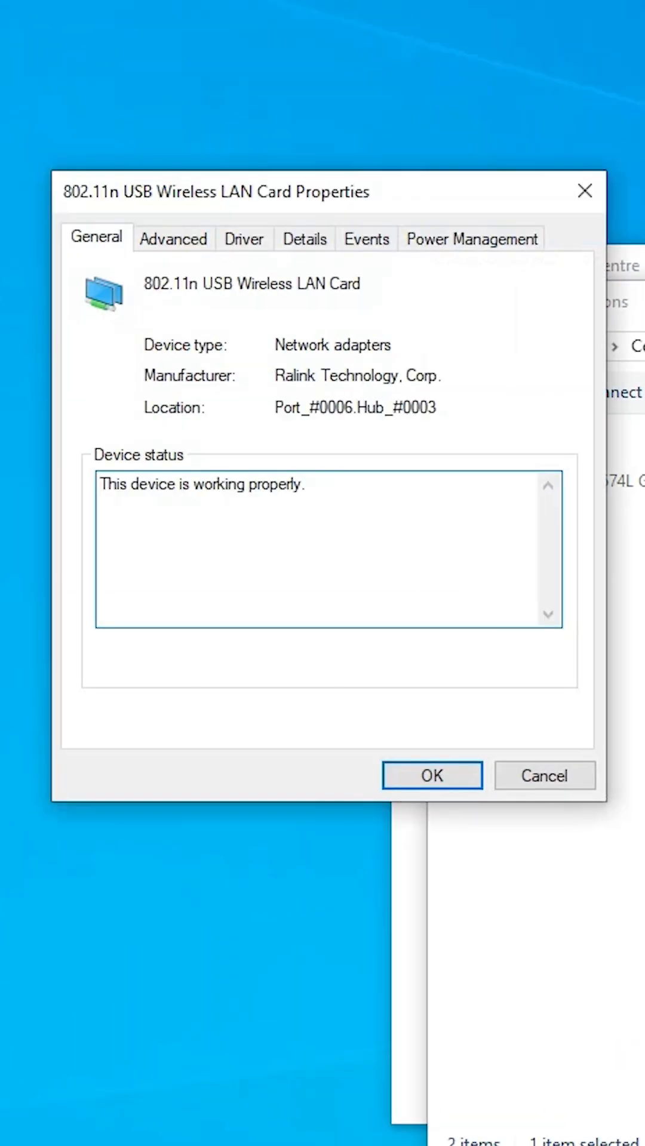
left_click(473, 236)
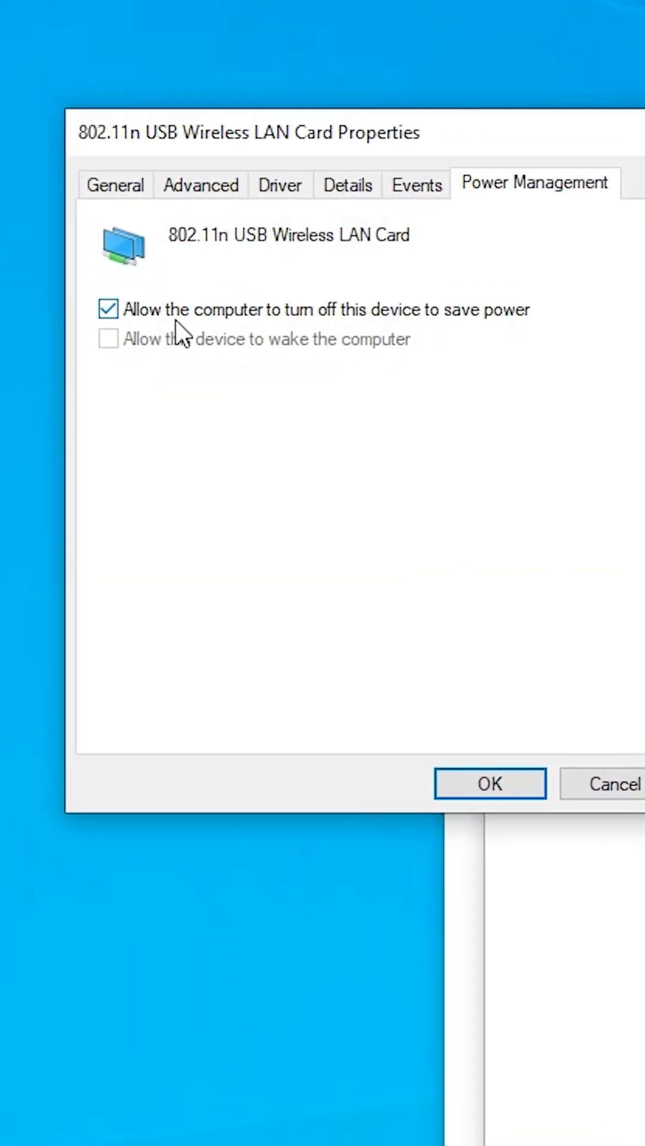
mouse_move(351, 325)
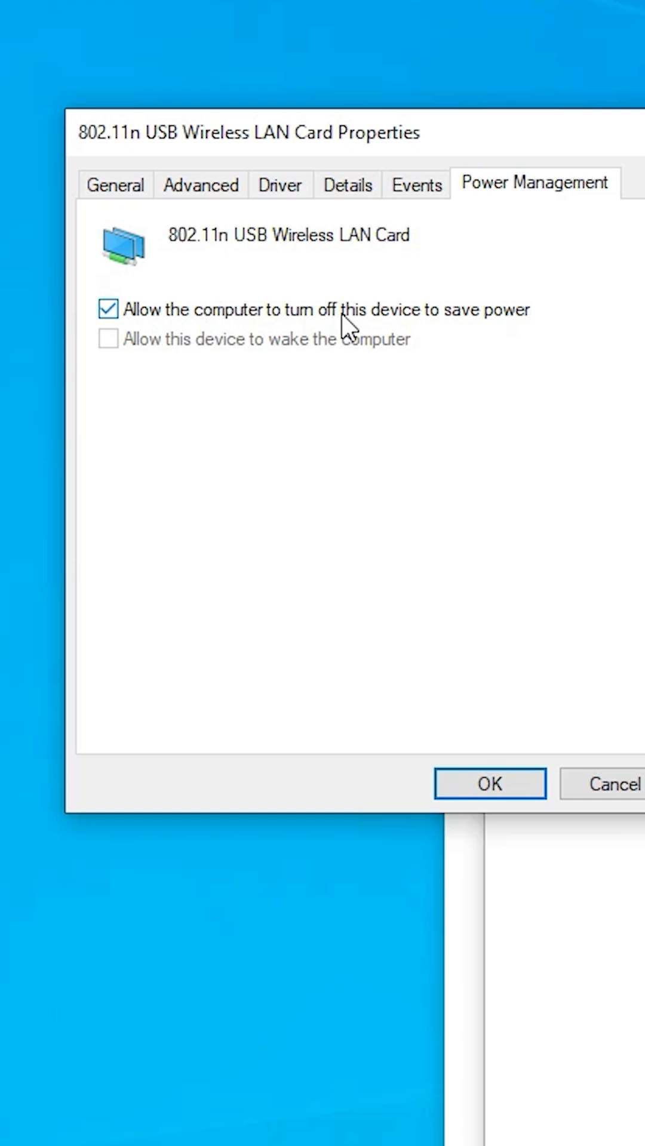
mouse_move(454, 330)
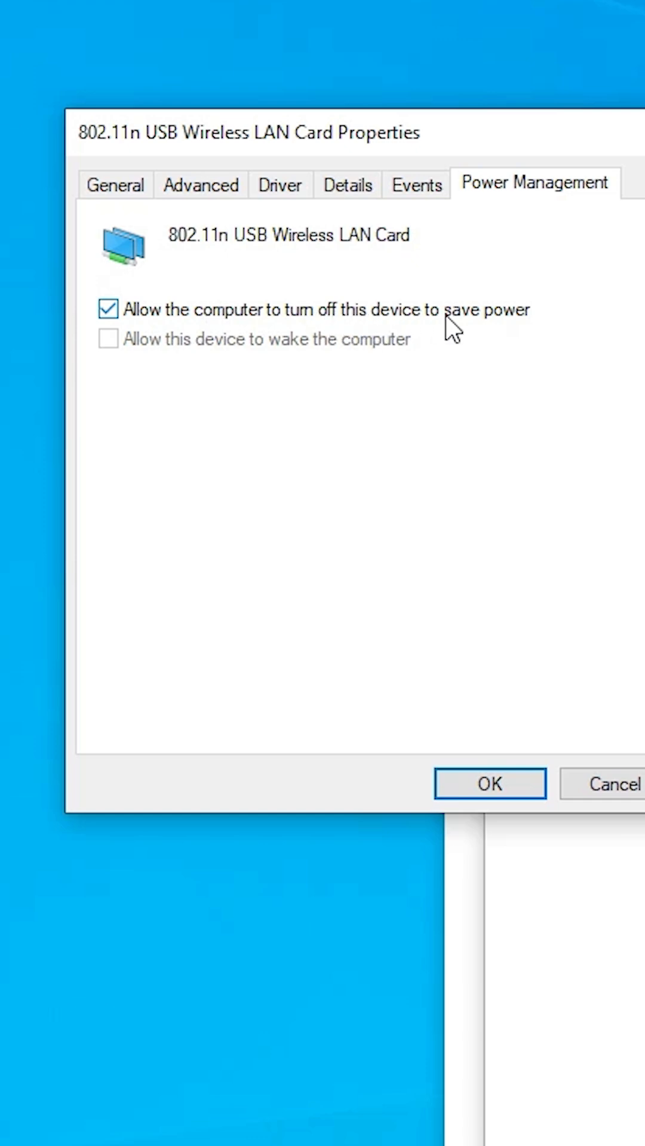
left_click(107, 310)
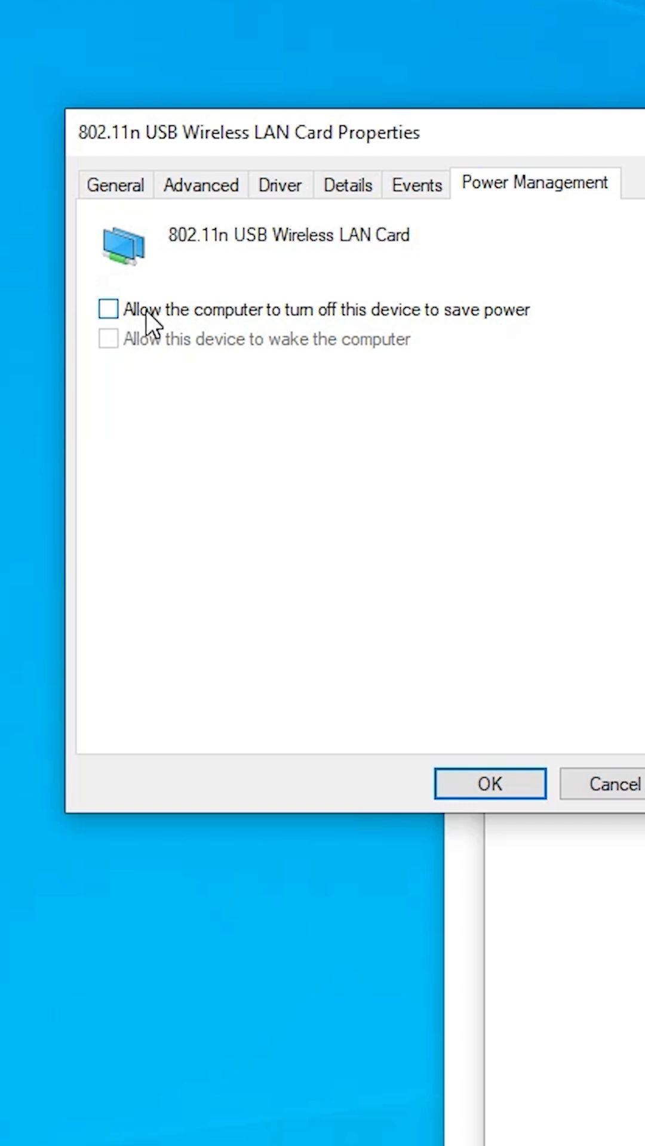
left_click(489, 783)
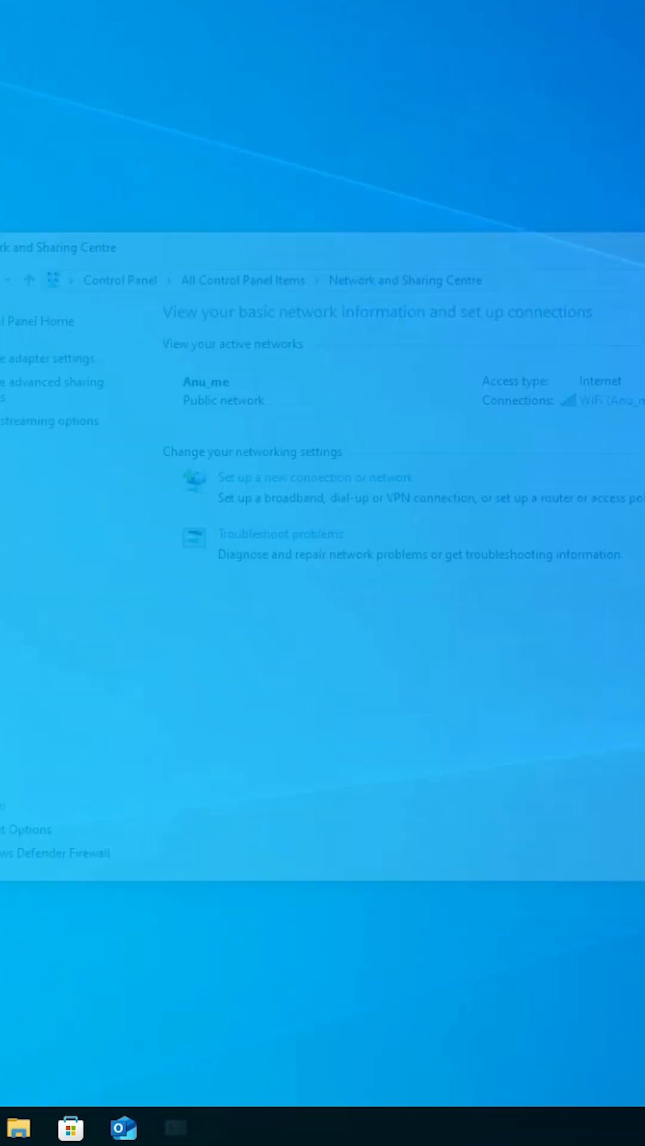
- Show the available wireless networks from the taskbar network icon
left_click(274, 706)
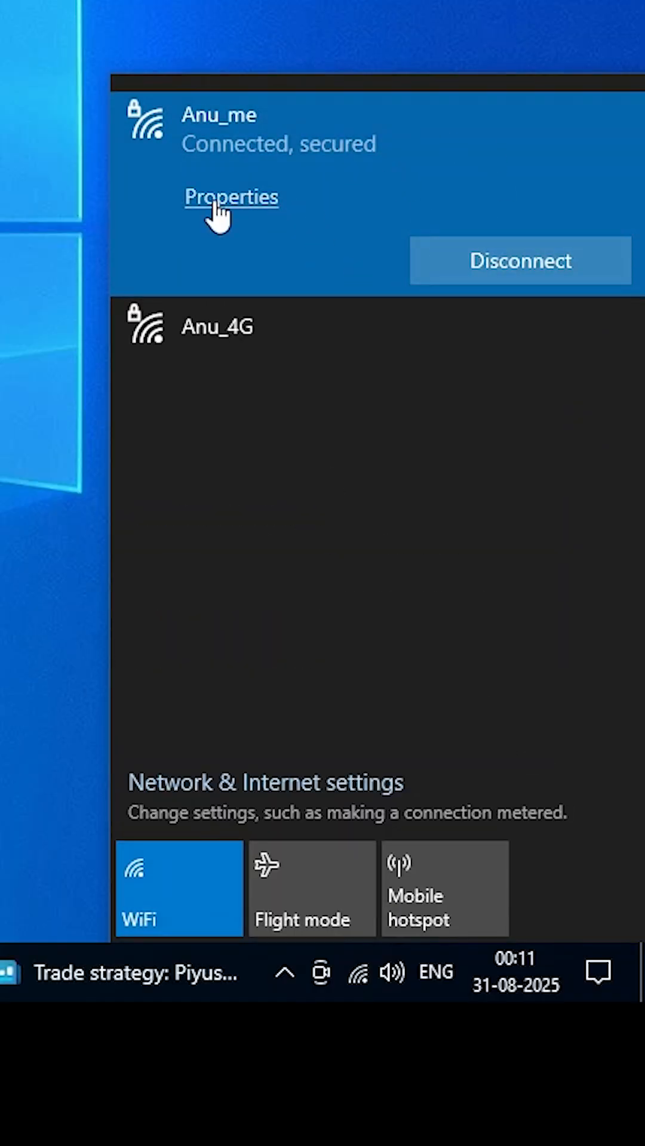
- In the connected Anu_me network's Settings page, choose the Private network profile
left_click(231, 196)
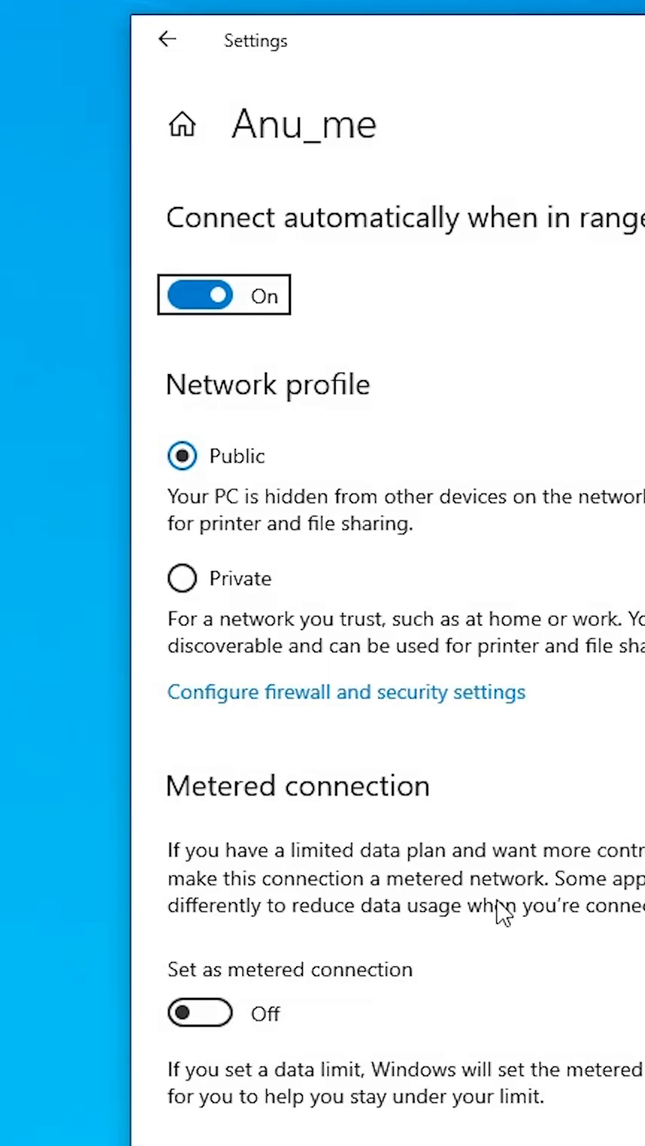
mouse_move(259, 600)
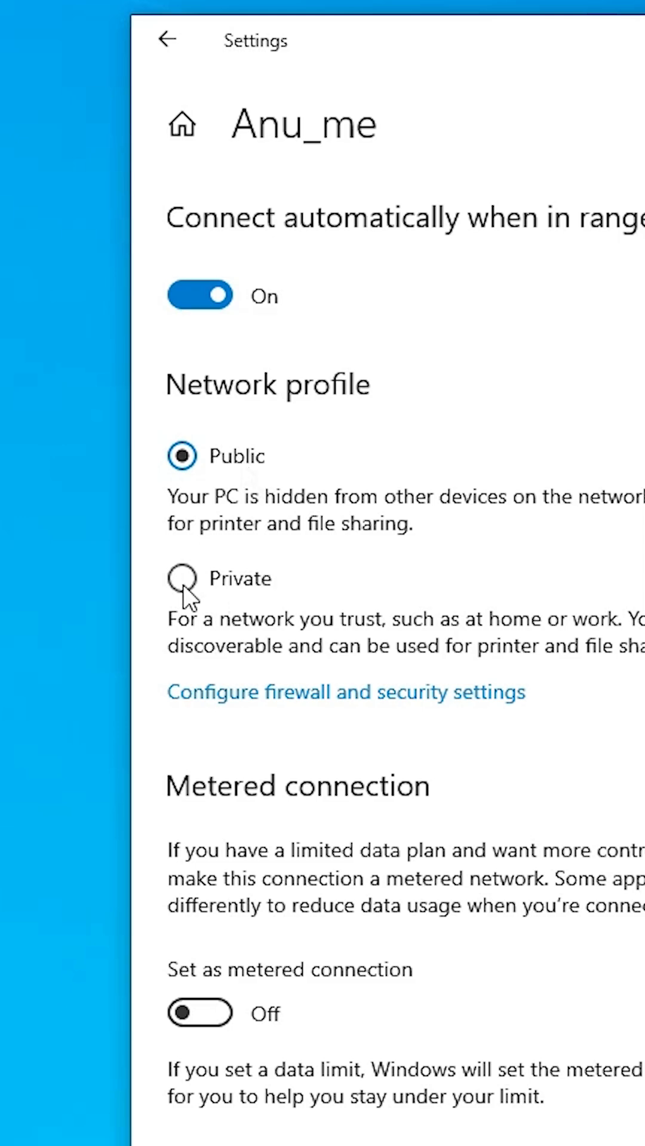
left_click(181, 578)
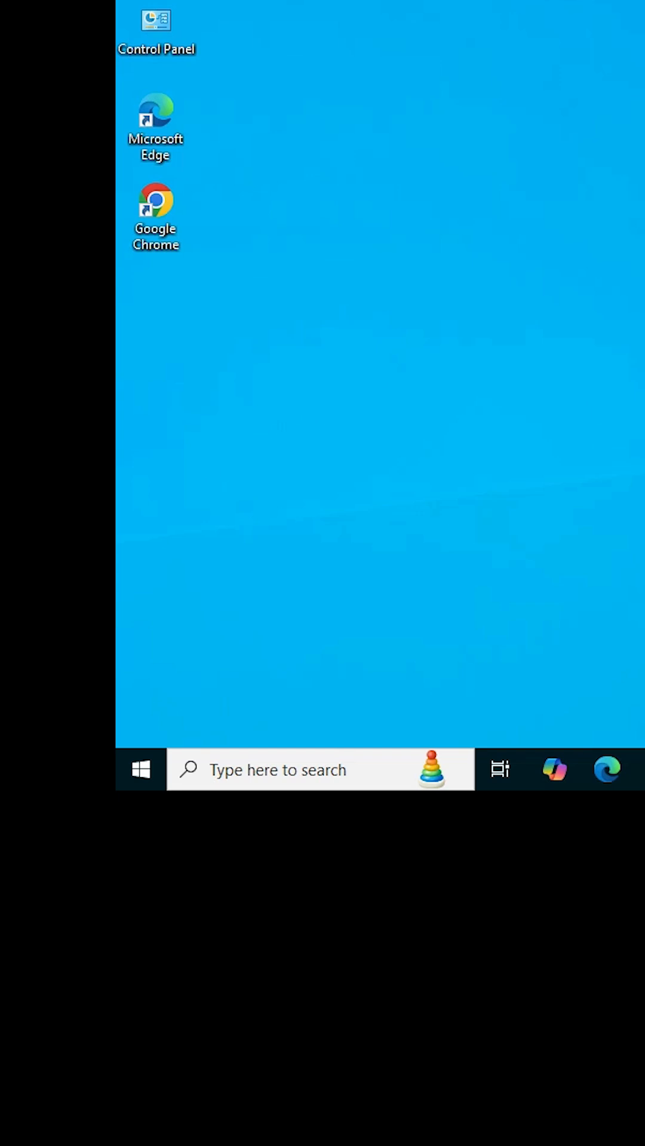
- Launch Control Panel again from the Start menu search
left_click(141, 769)
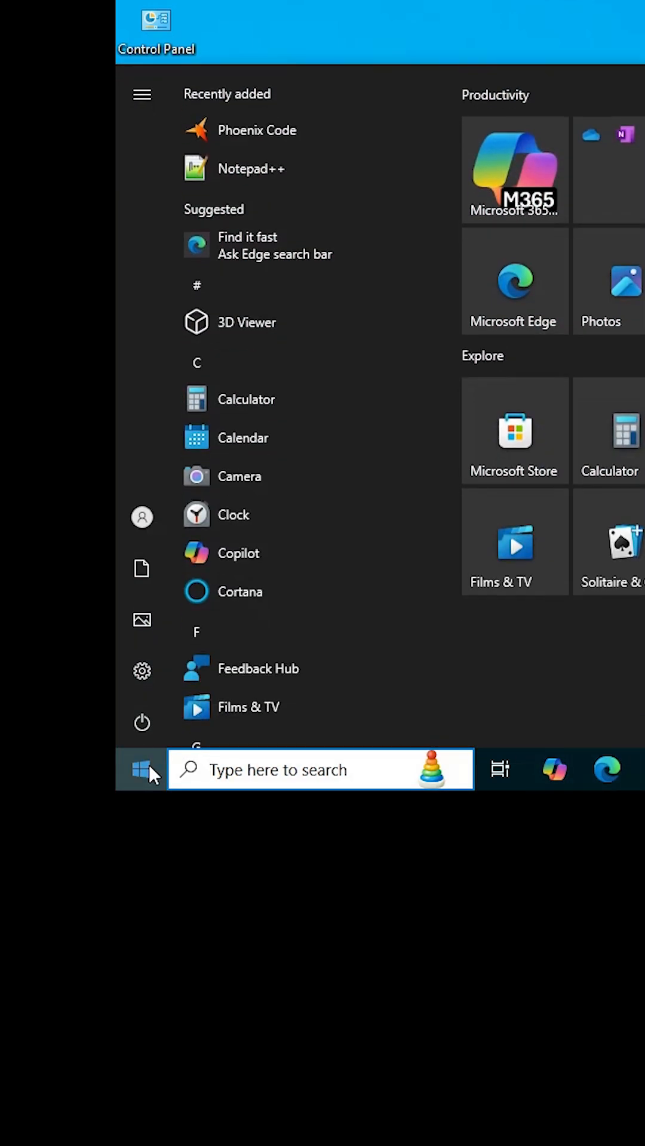
type("con")
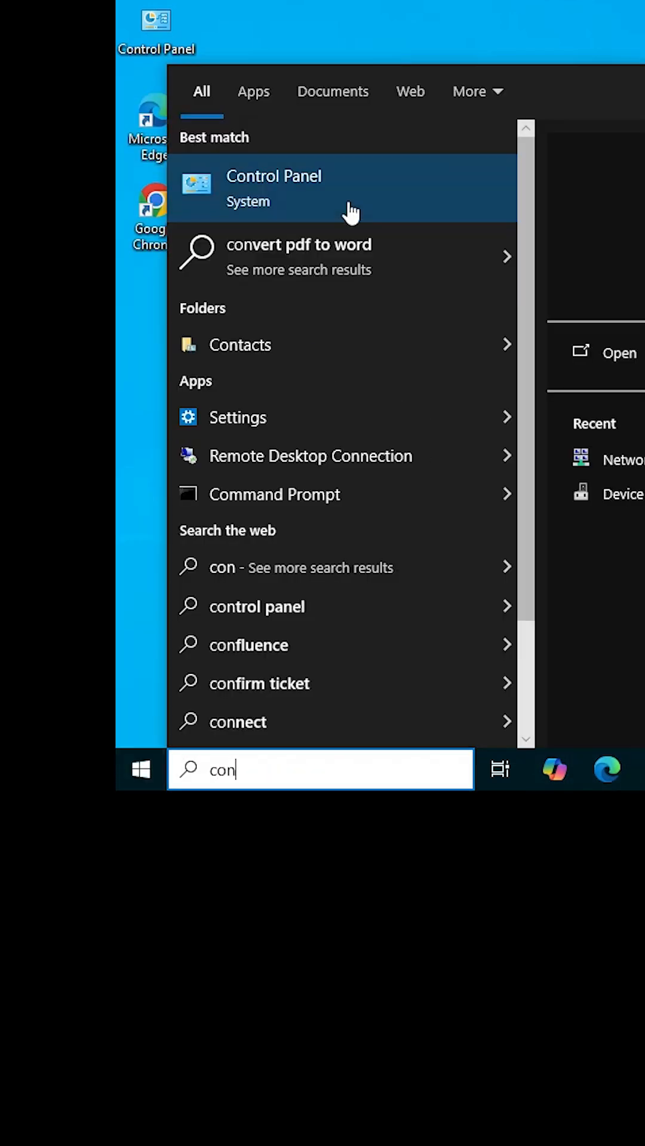
left_click(275, 189)
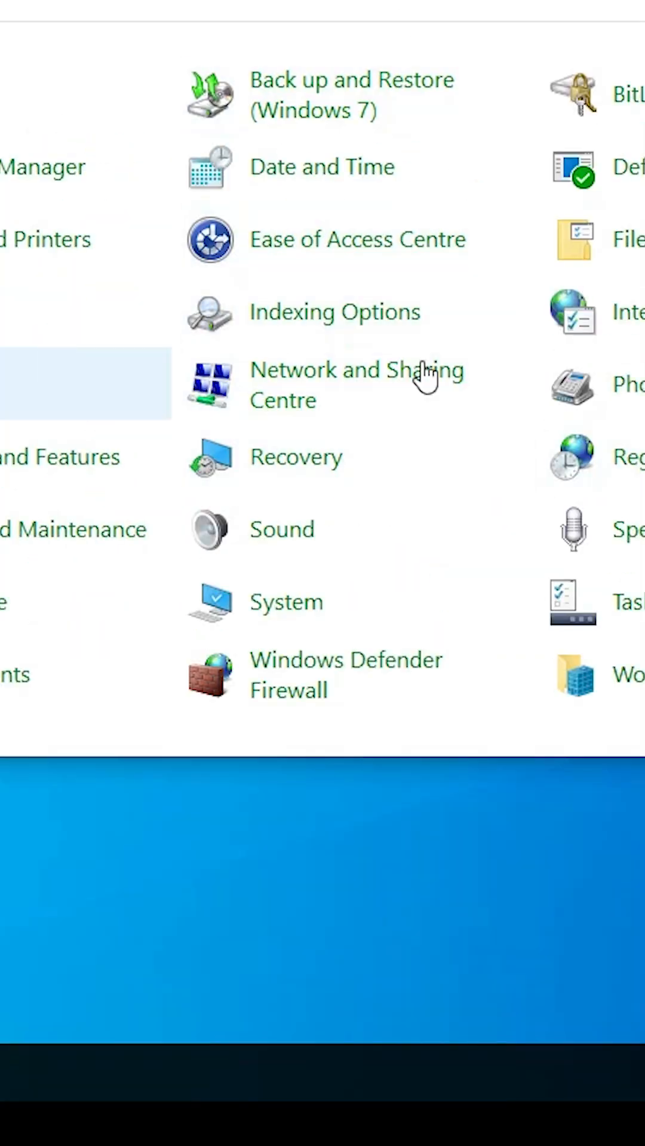
mouse_move(358, 383)
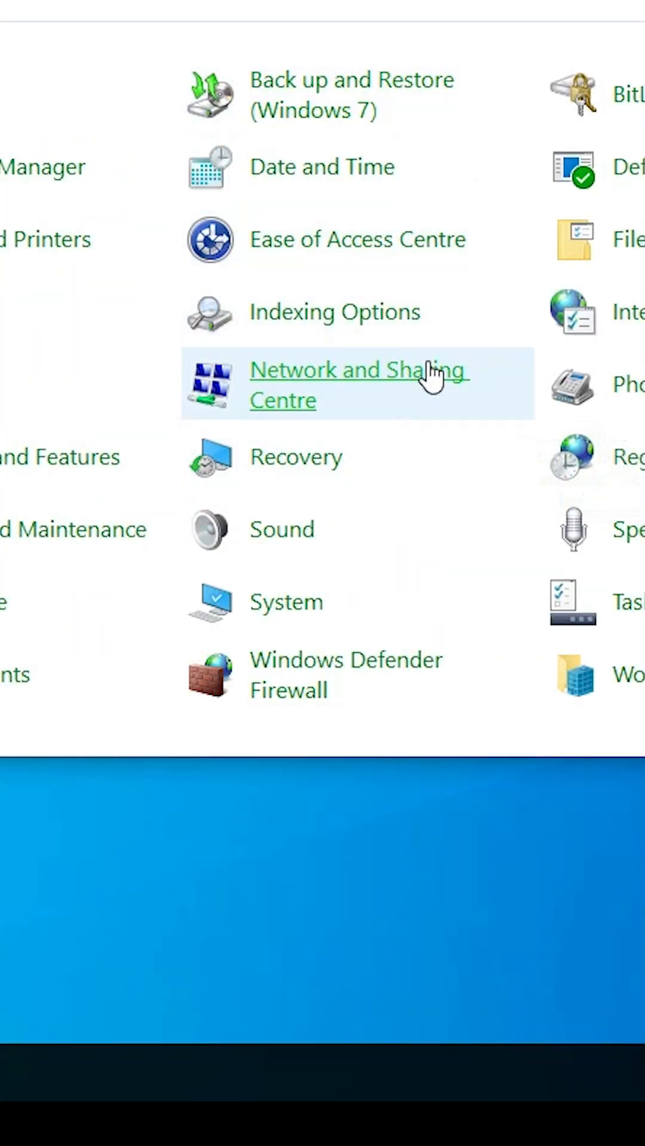
- Return to the WiFi adapter's Properties dialog through Network and Sharing Centre
left_click(357, 384)
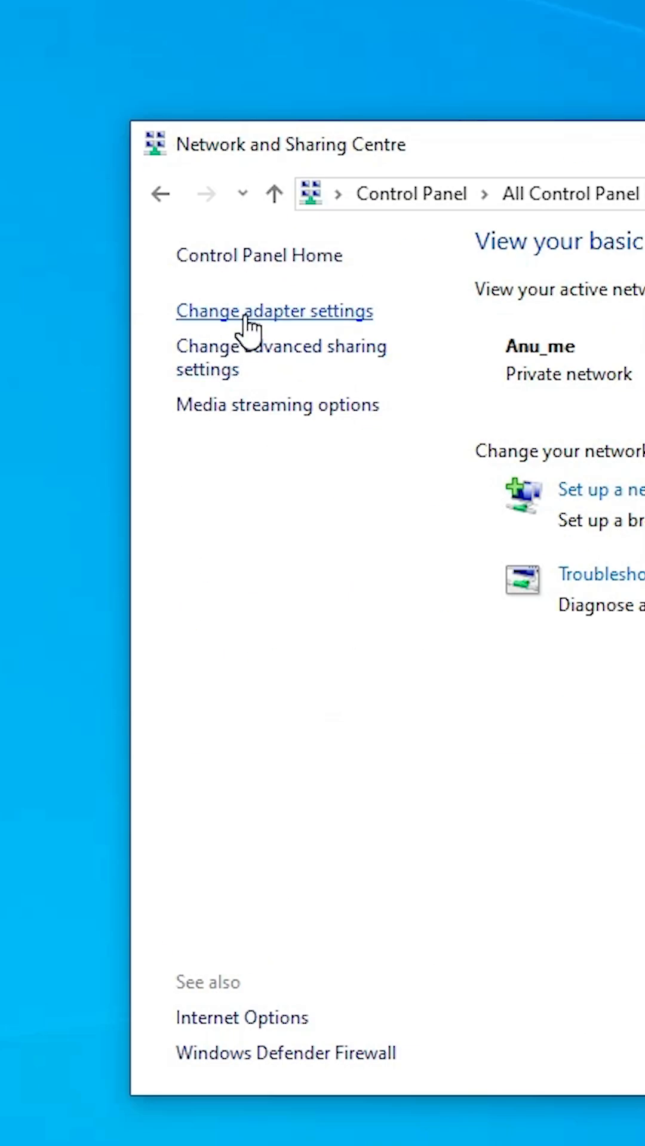
left_click(273, 310)
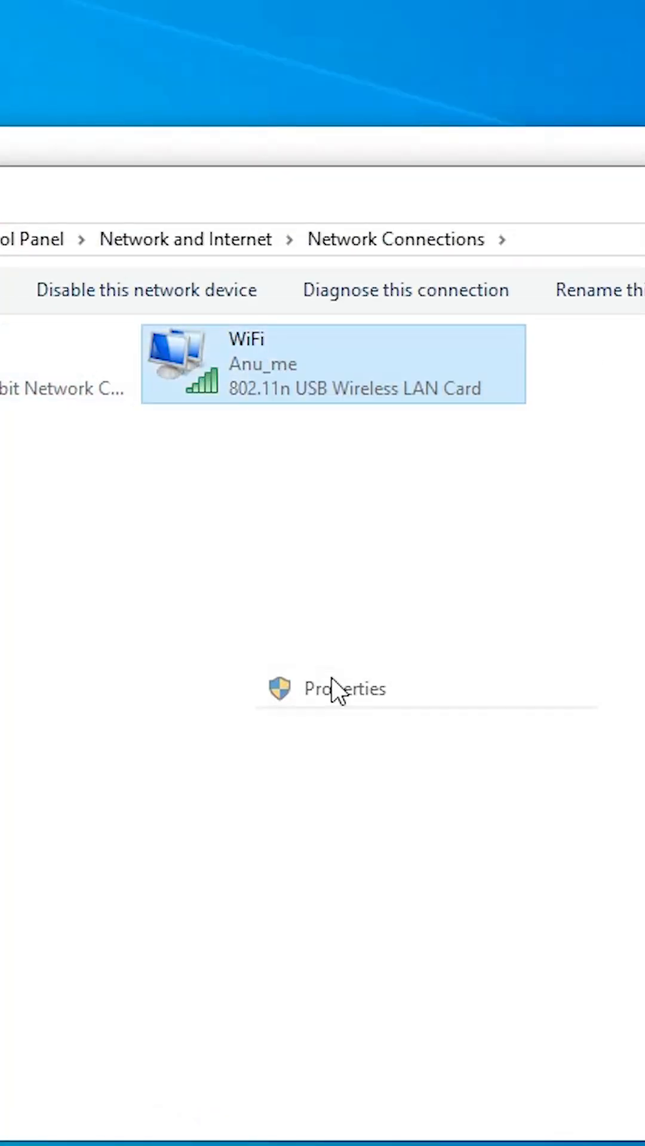
left_click(344, 689)
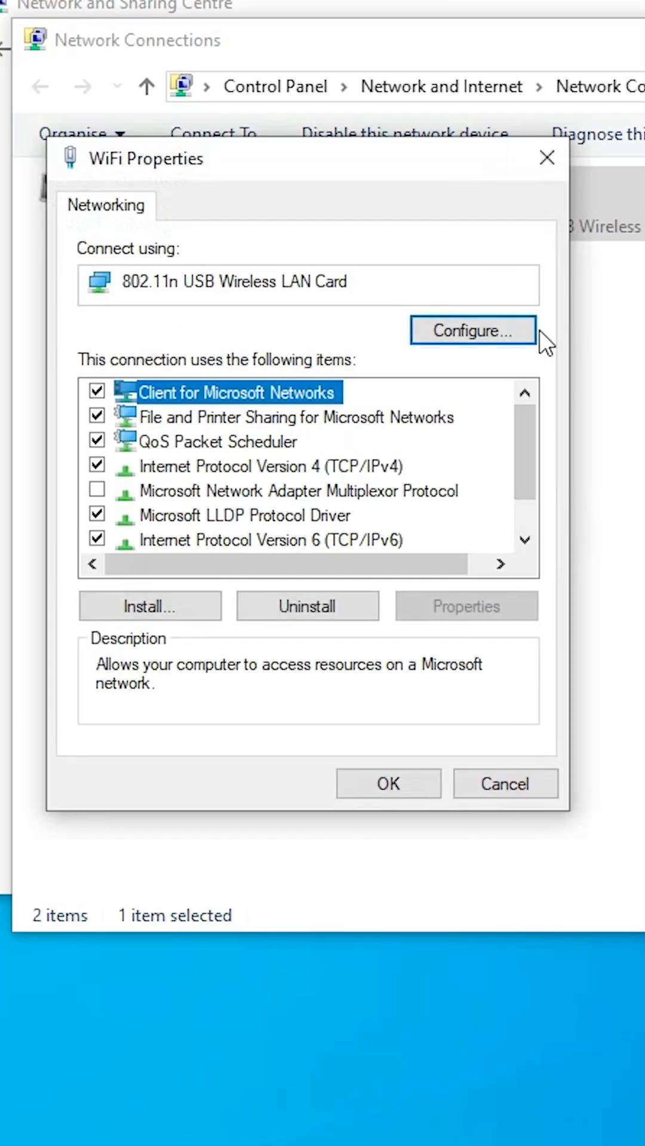
- Review the wireless card's Configure properties and confirm with OK
left_click(472, 330)
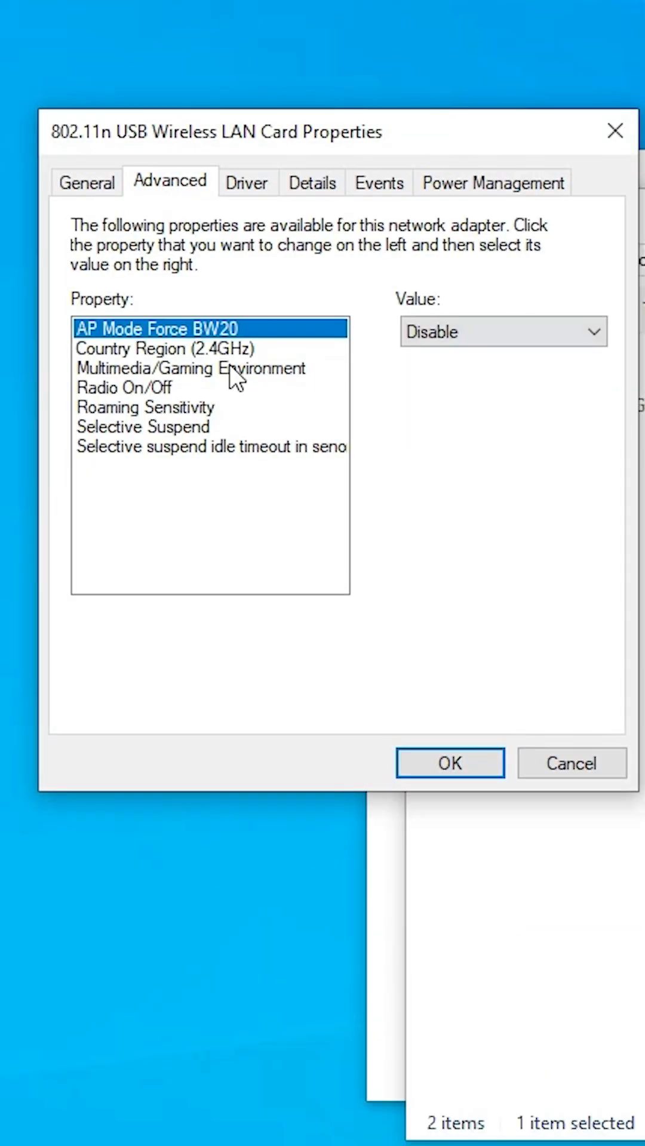
mouse_move(234, 376)
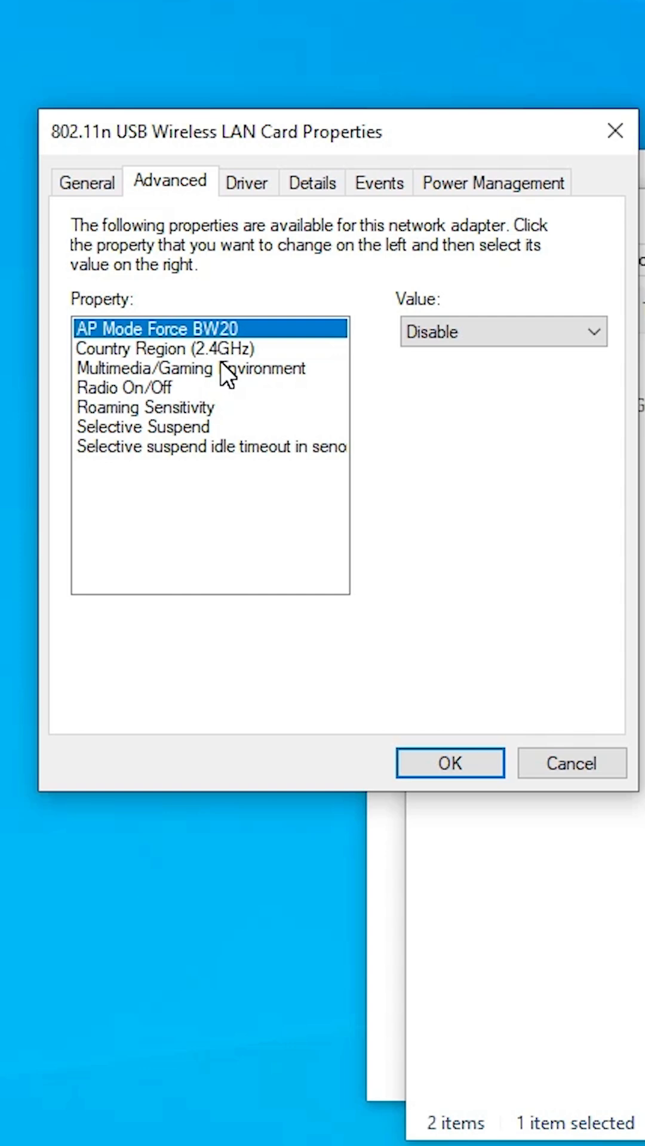
mouse_move(230, 402)
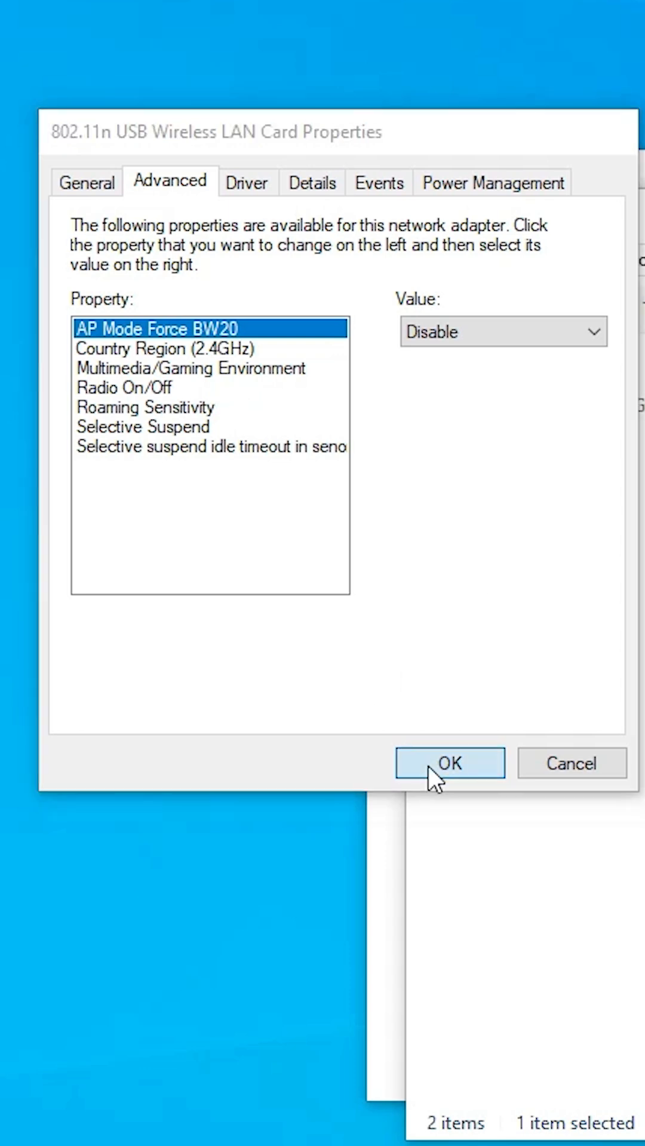
left_click(449, 763)
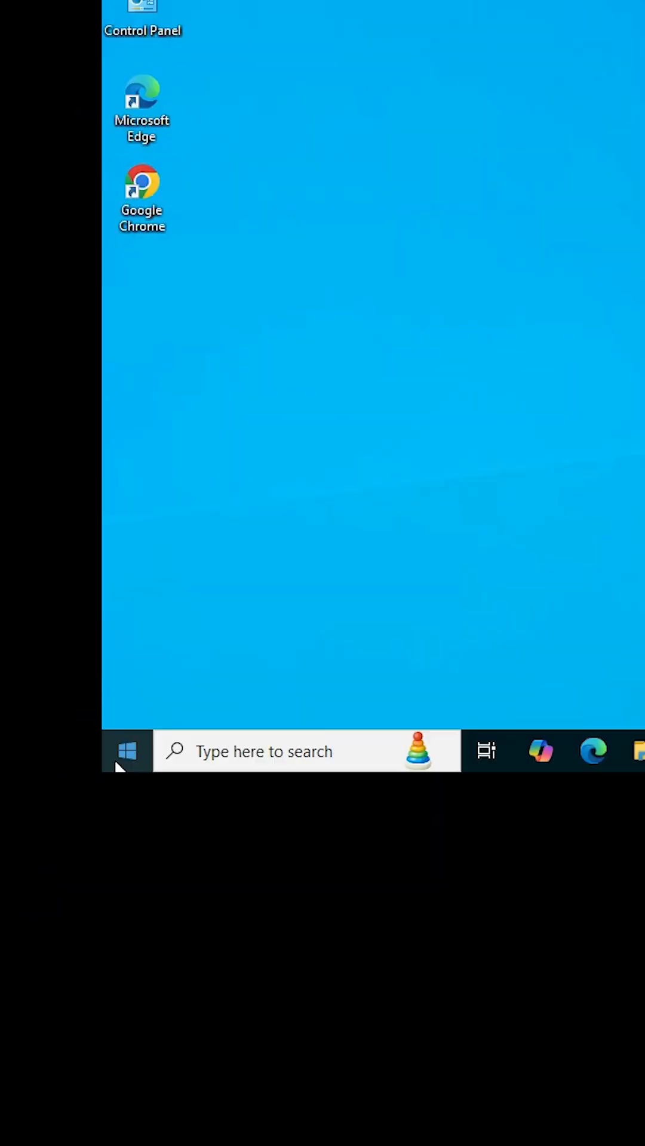
- Search 'ser' in the taskbar to bring up the Services console
type("ser")
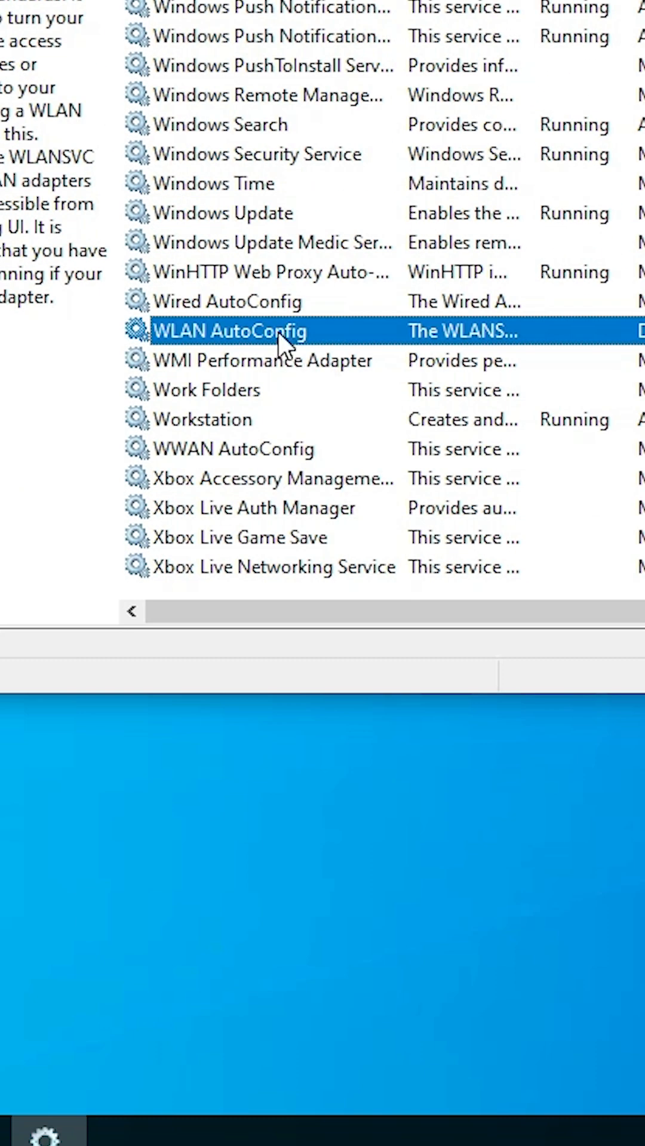
mouse_move(392, 624)
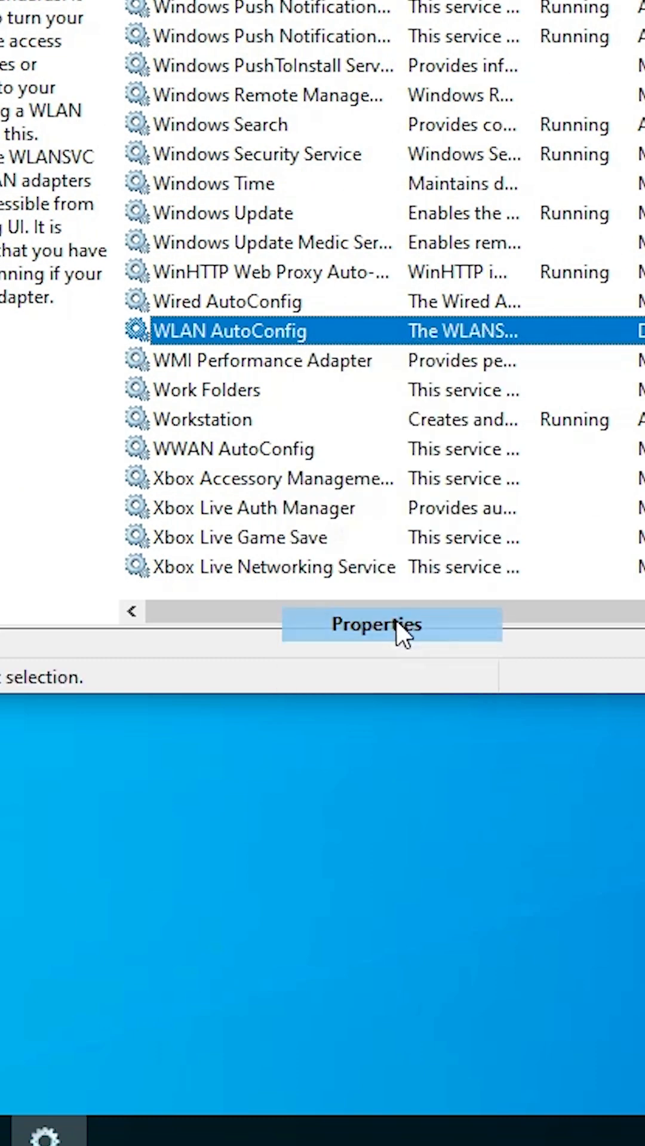
- Set WLAN AutoConfig to Automatic startup, start the service, and close Services
left_click(391, 624)
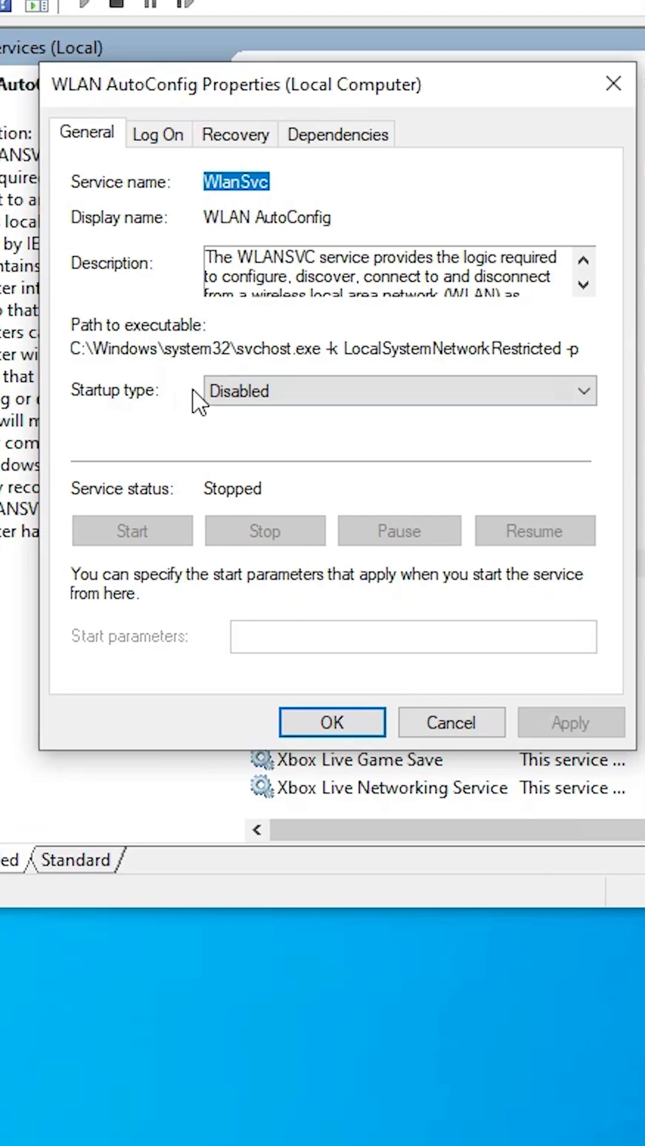
left_click(399, 390)
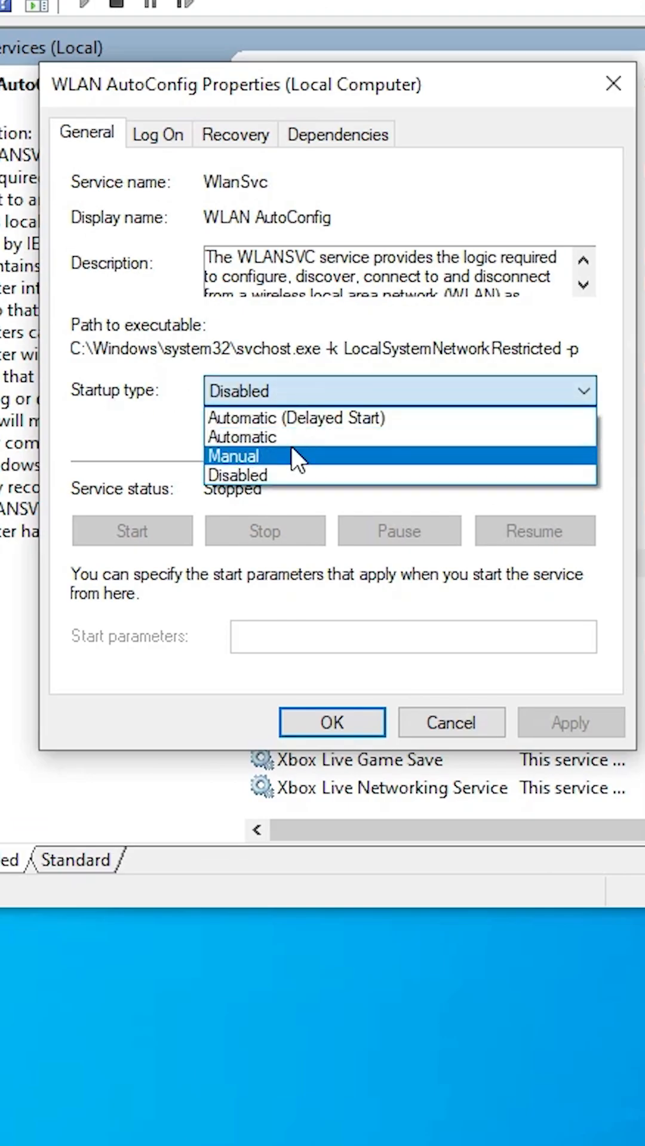
left_click(241, 437)
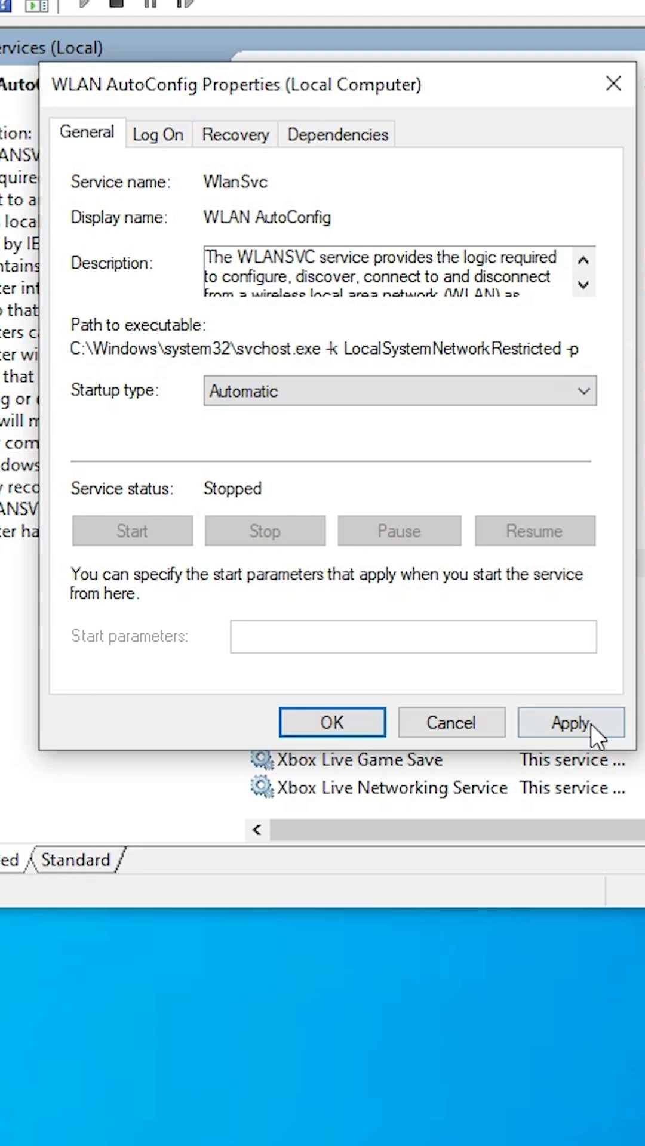
left_click(571, 722)
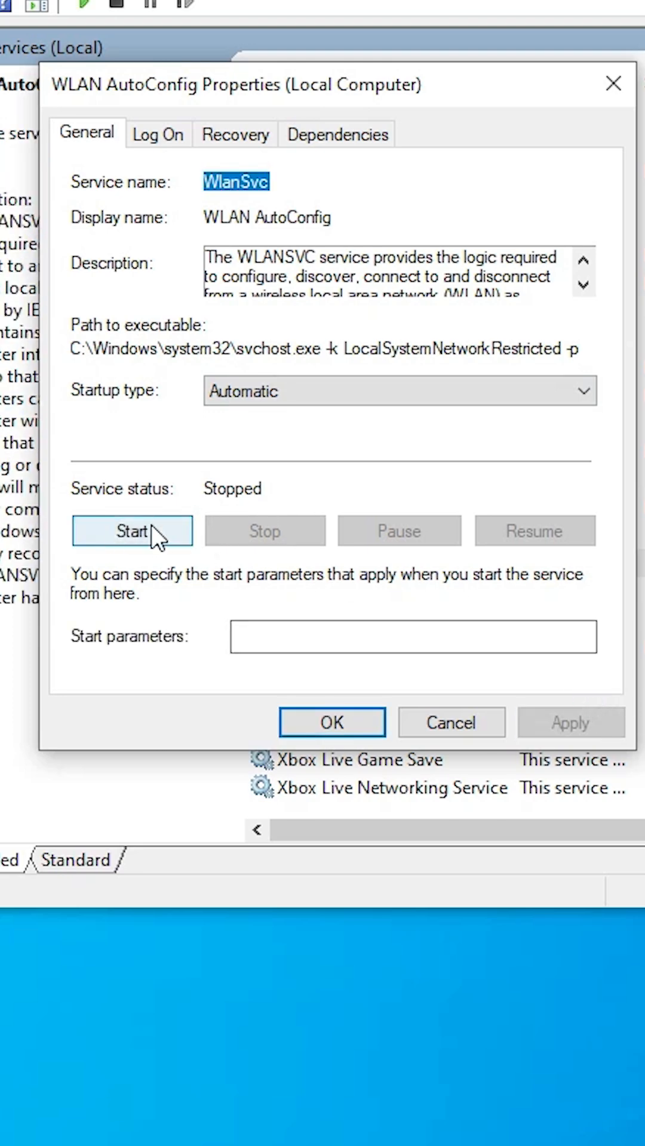
left_click(131, 530)
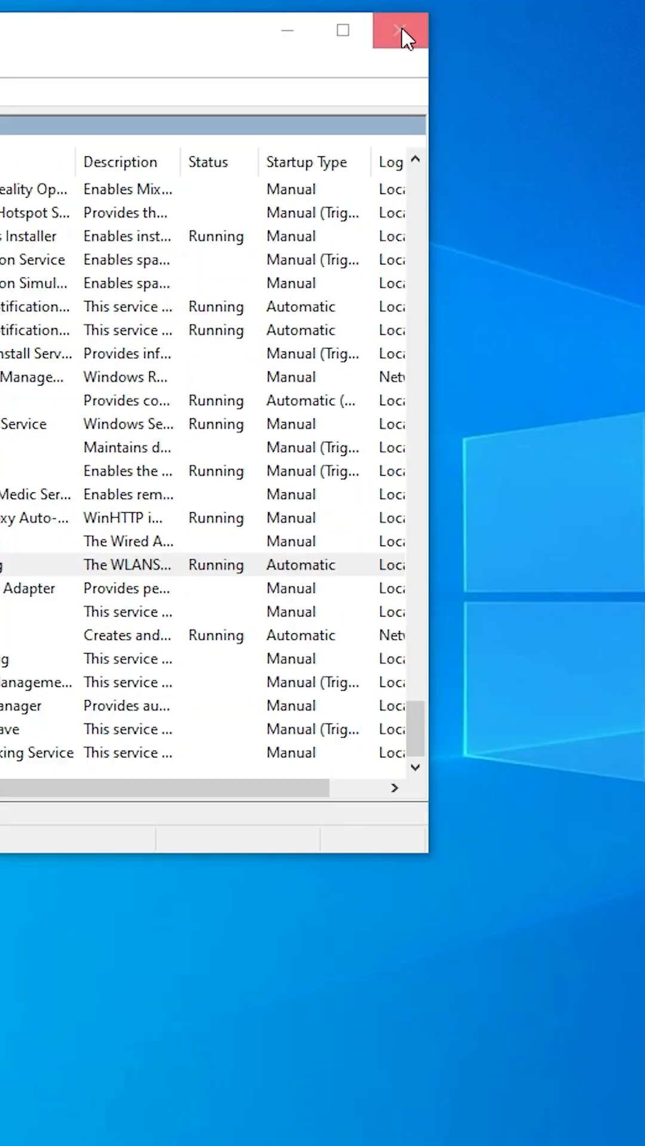
left_click(399, 31)
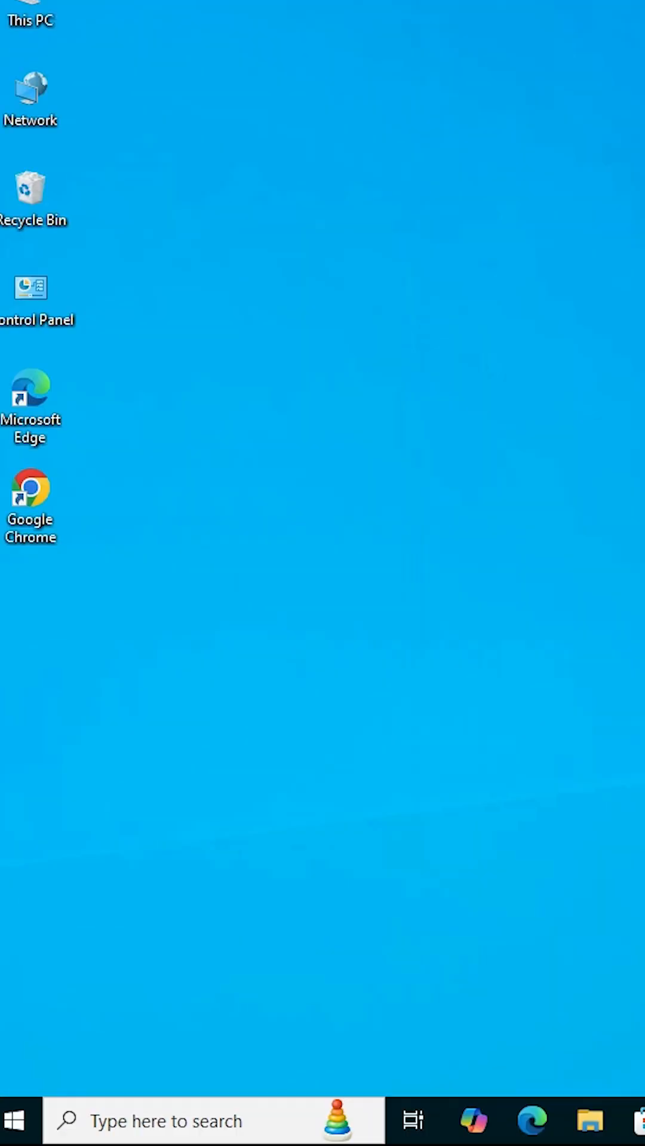